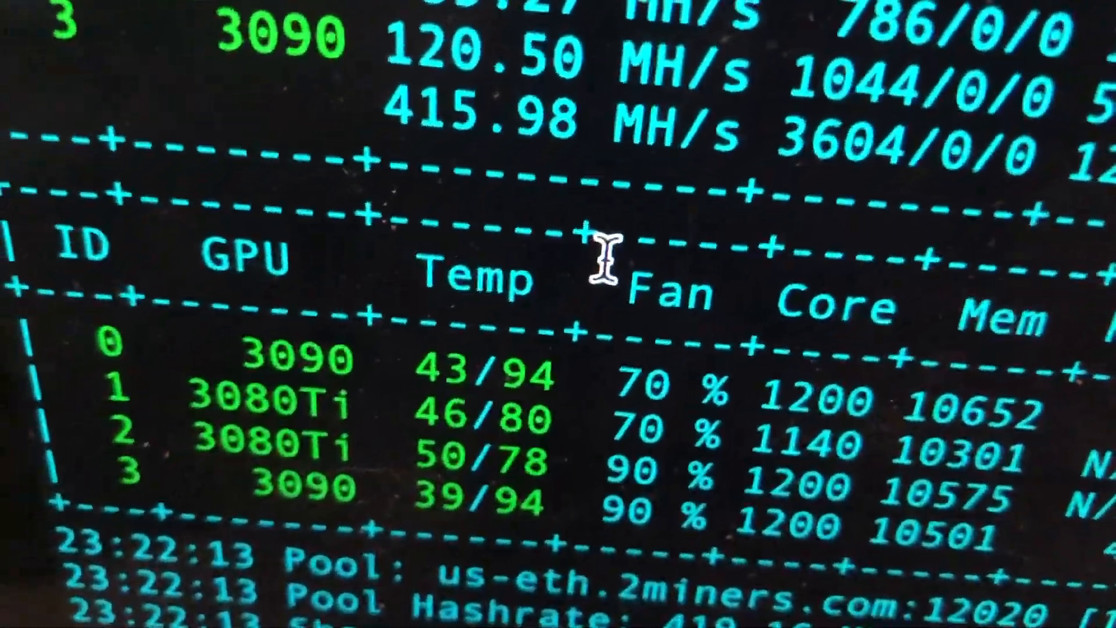
# - Scroll the farm dashboard to review the 3070 Rig, 3090 Rig and 3090 Solo workers
pyautogui.scroll(-3)
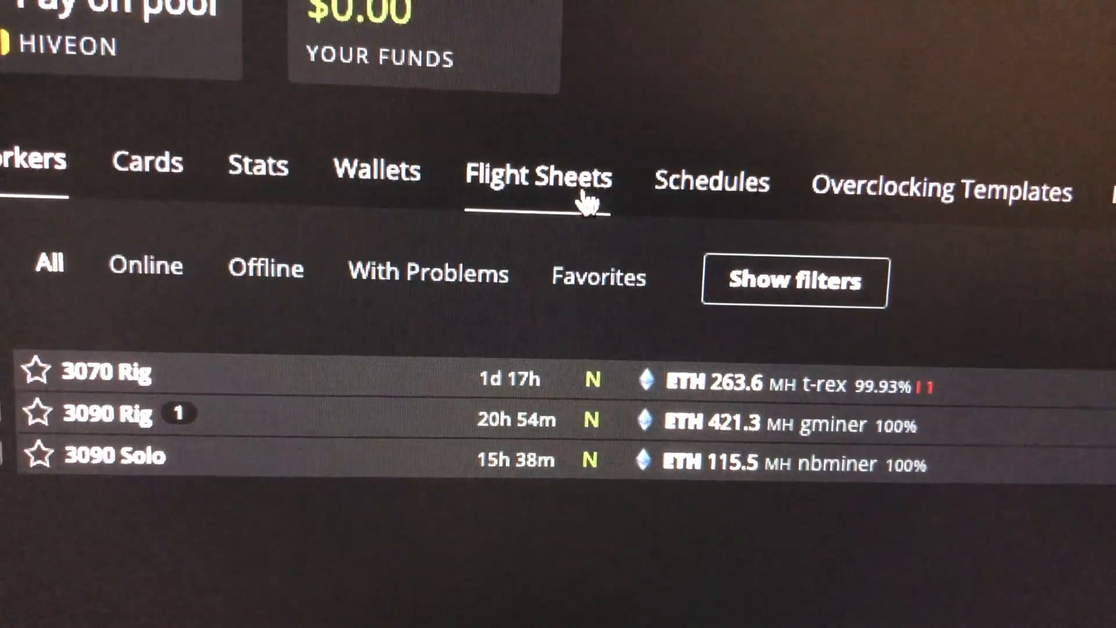
# - Build an ETH flight sheet using the 2miners pool and GMiner, and name it
pyautogui.click(537, 174)
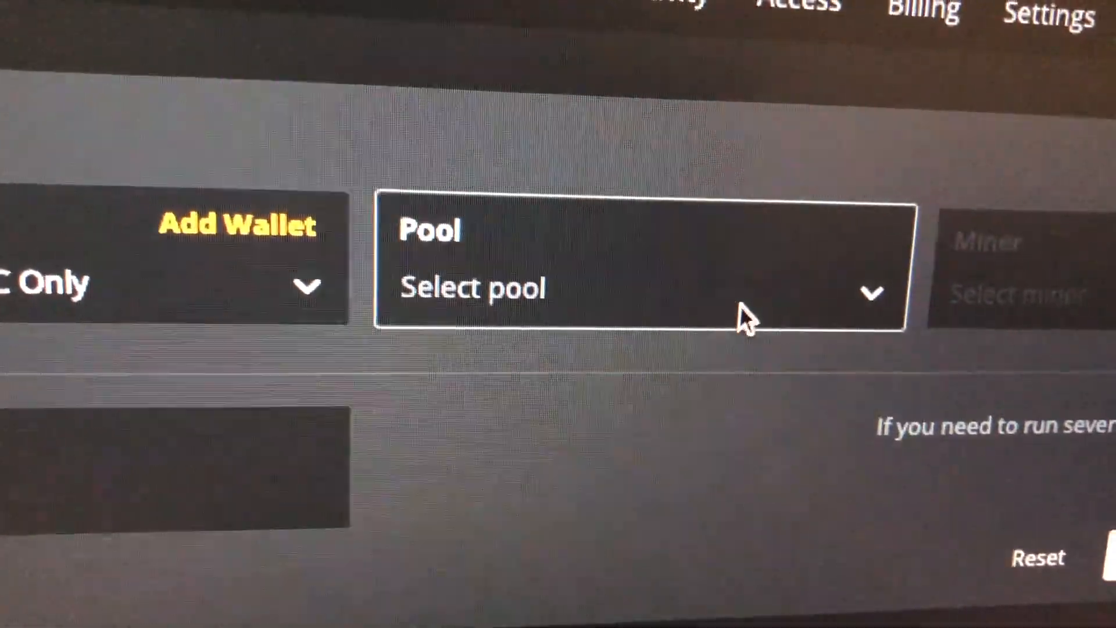
pyautogui.click(633, 291)
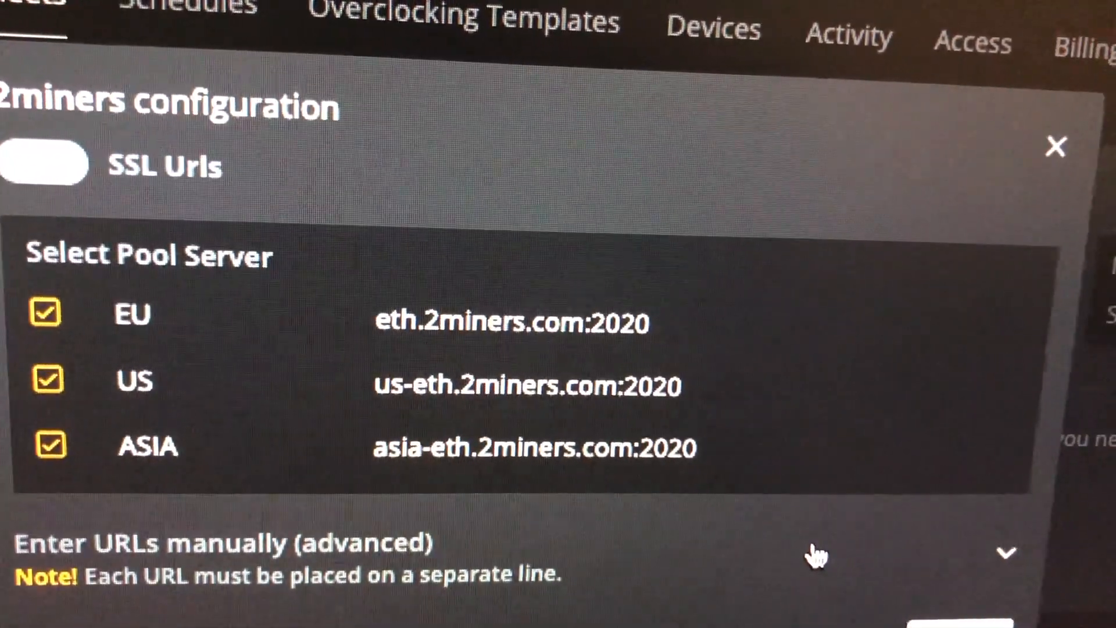
pyautogui.click(1056, 146)
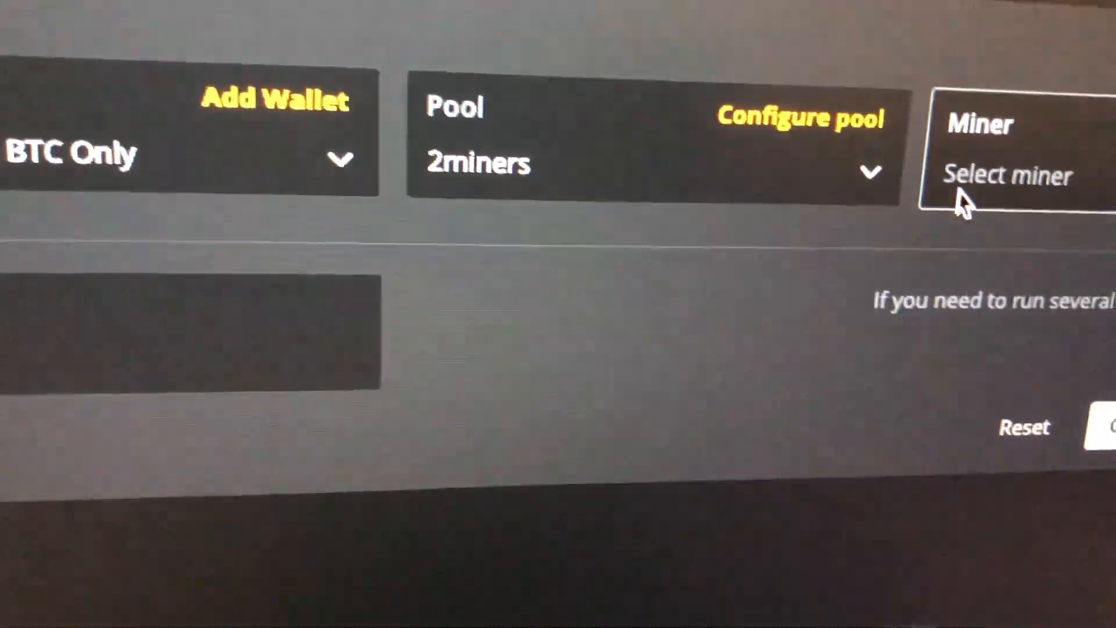
pyautogui.click(1007, 175)
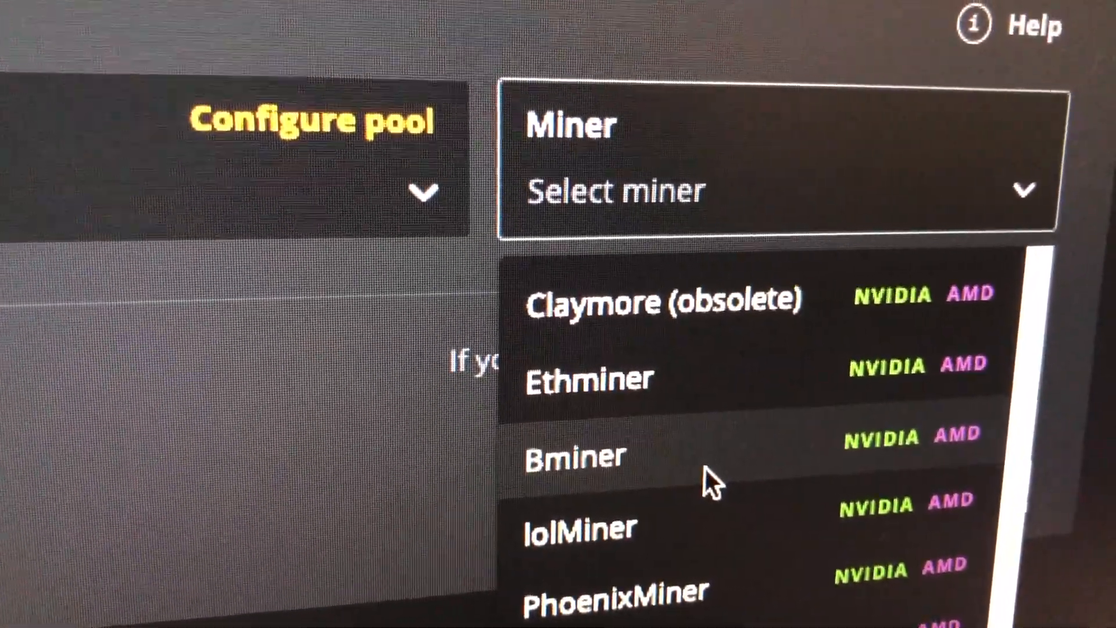
pyautogui.write('gmi')
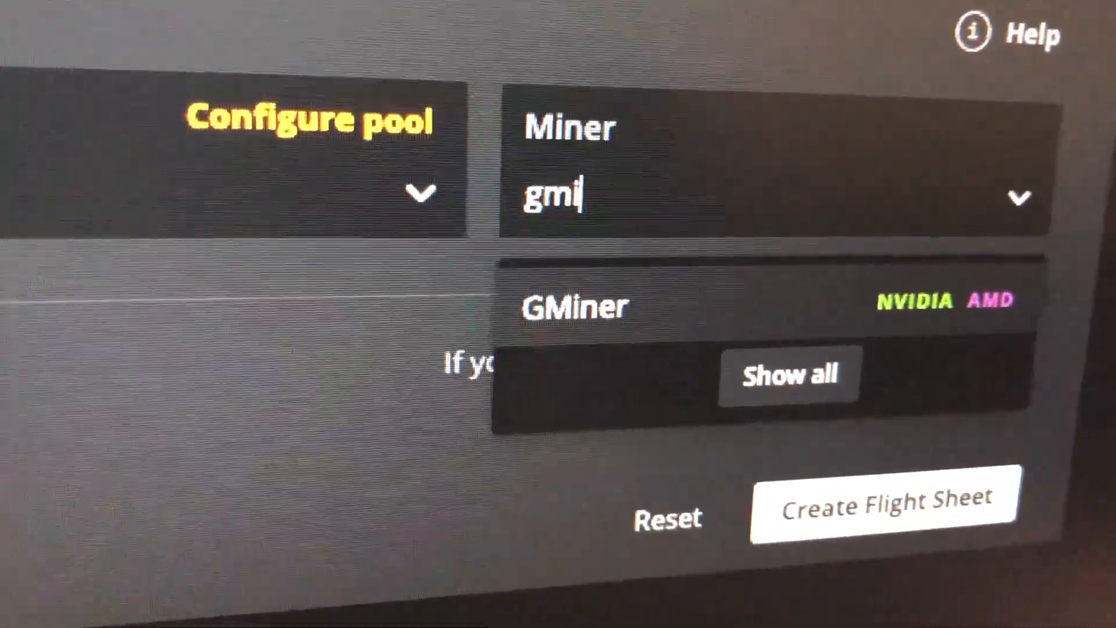
pyautogui.click(575, 305)
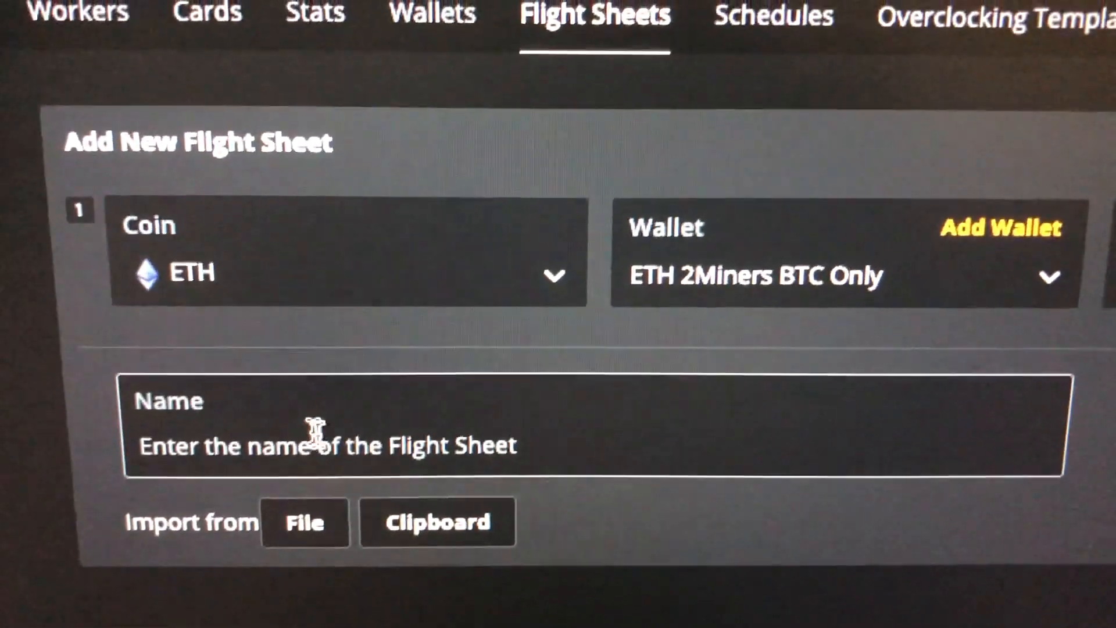
pyautogui.write('t')
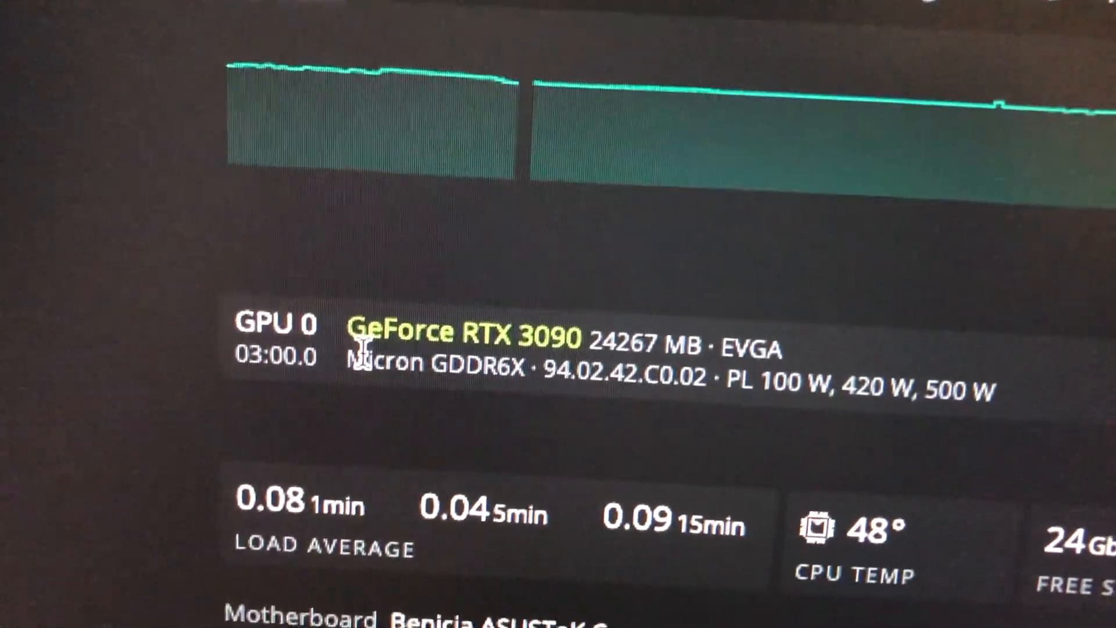
# - Scroll the 3090 Solo's flight sheet list to reach and launch 'test fs'
pyautogui.scroll(-3)
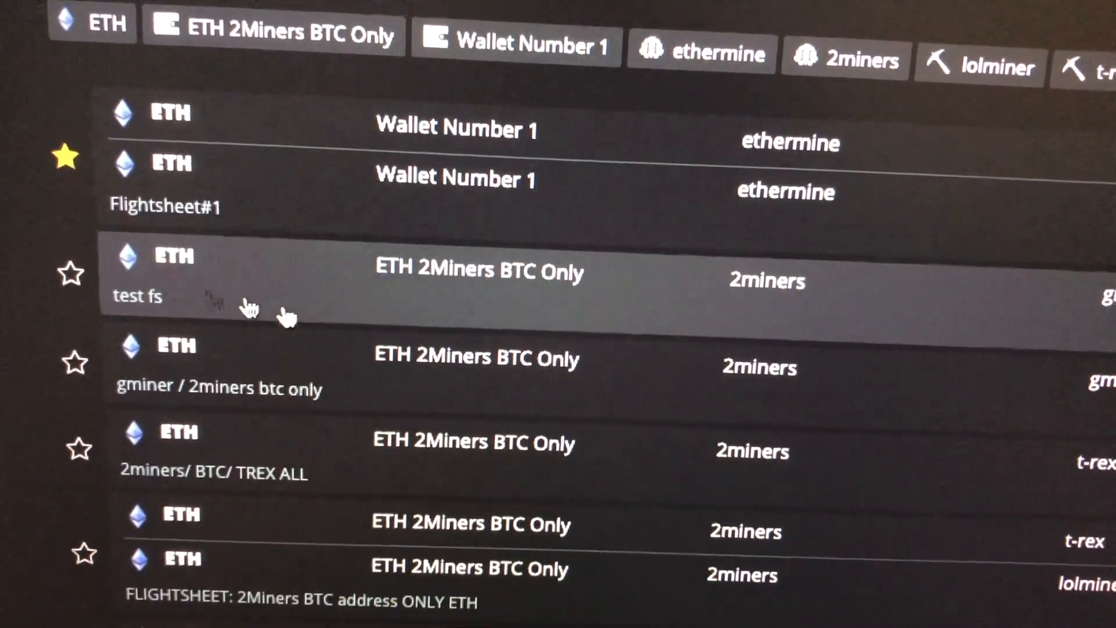
pyautogui.hscroll(3)
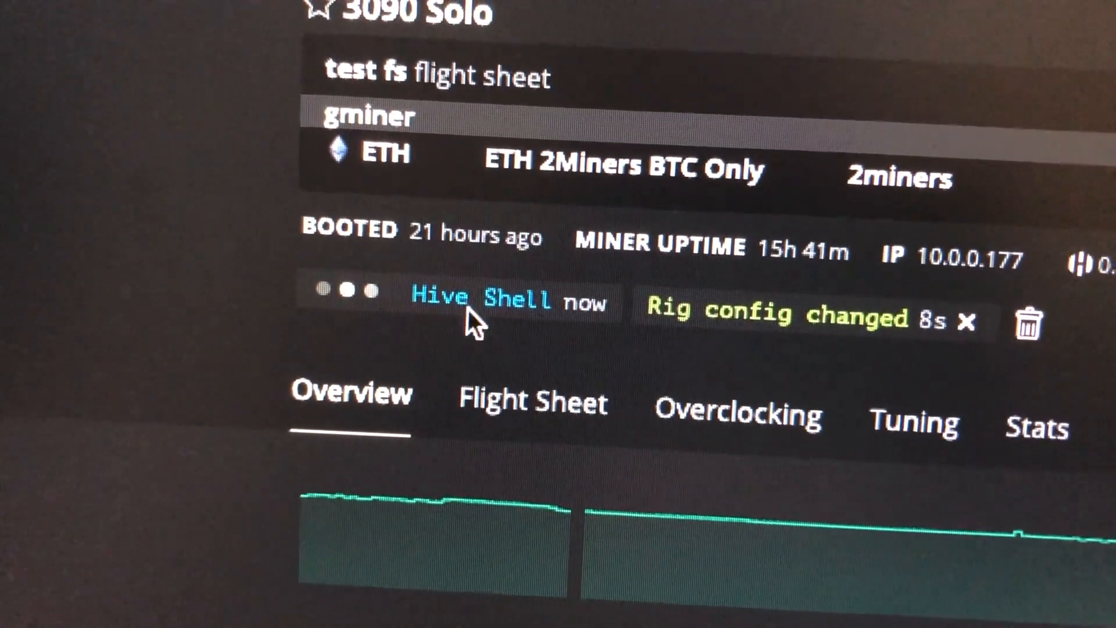
# - Open Hive Shell on the 3090 Solo and run 'miner' to see gminer hashing
pyautogui.click(476, 299)
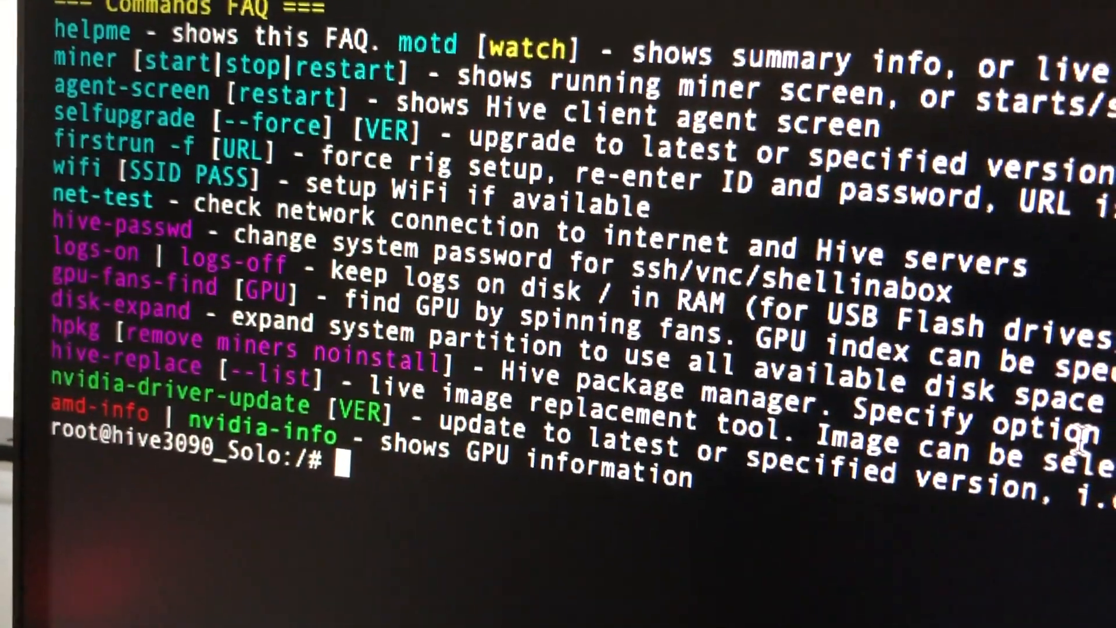
pyautogui.write('miner')
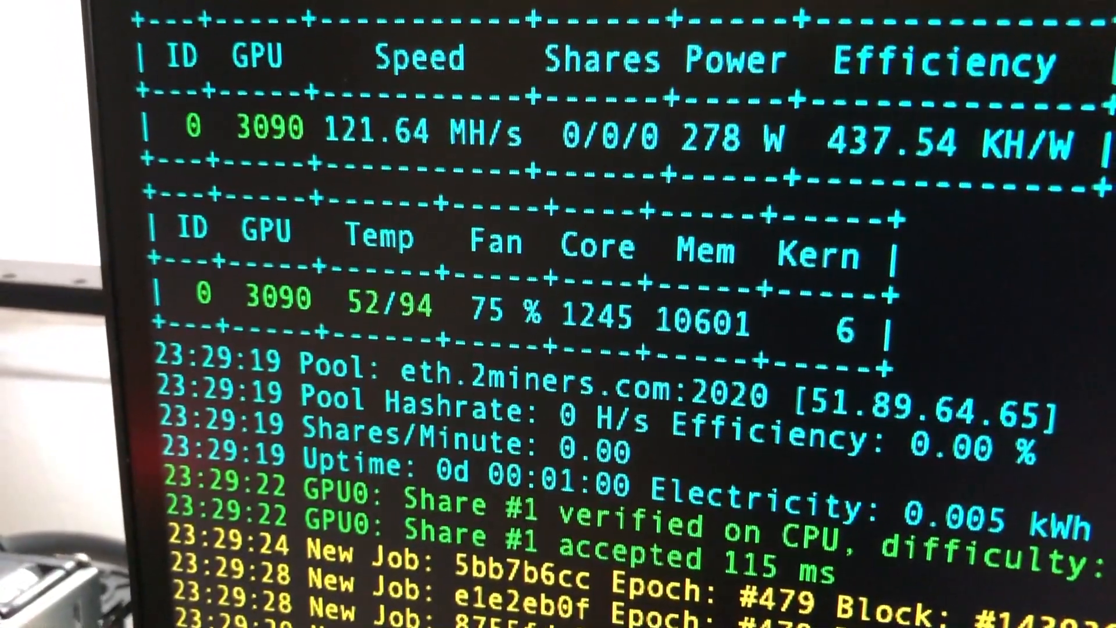
# - Enter 2400 MHz as the 3090 Solo's memory clock and apply the overclock
pyautogui.scroll(-3)
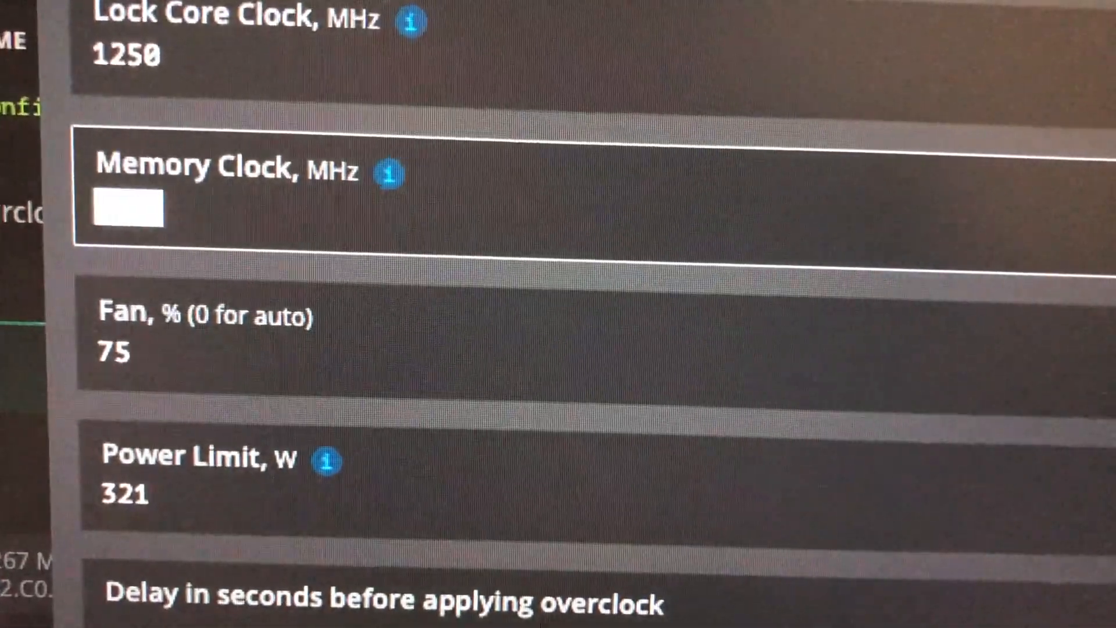
pyautogui.write('2400')
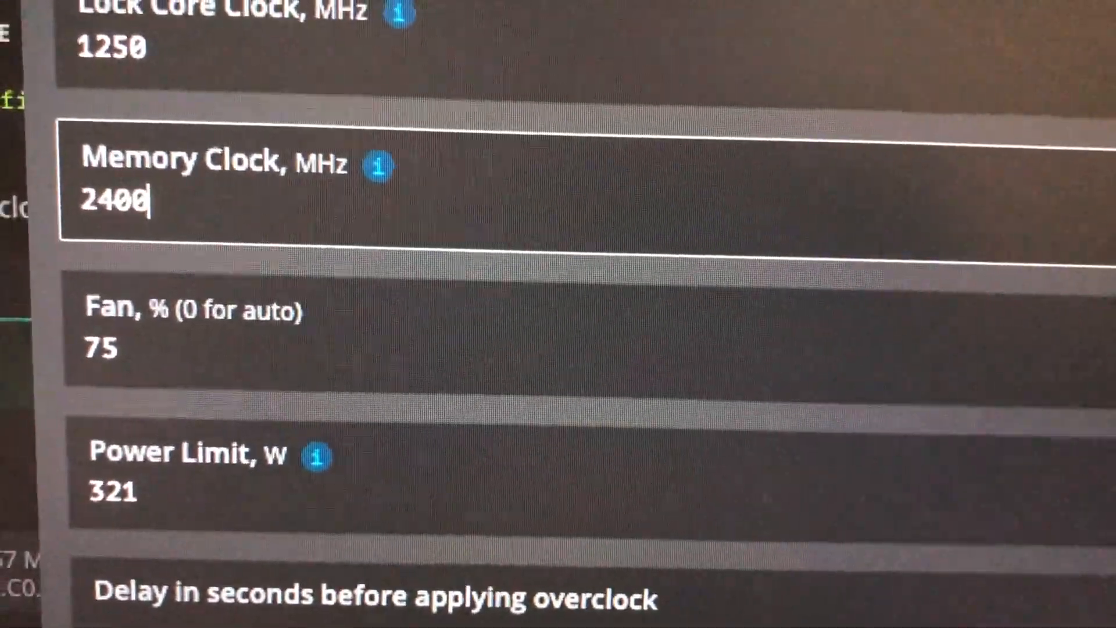
pyautogui.click(47, 66)
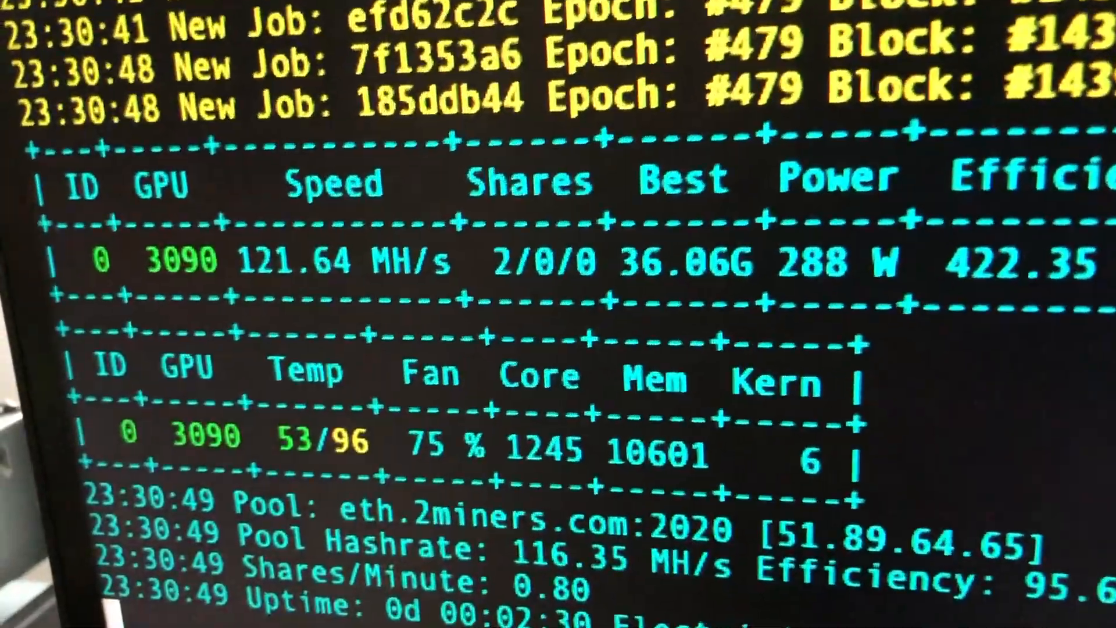
pyautogui.scroll(-3)
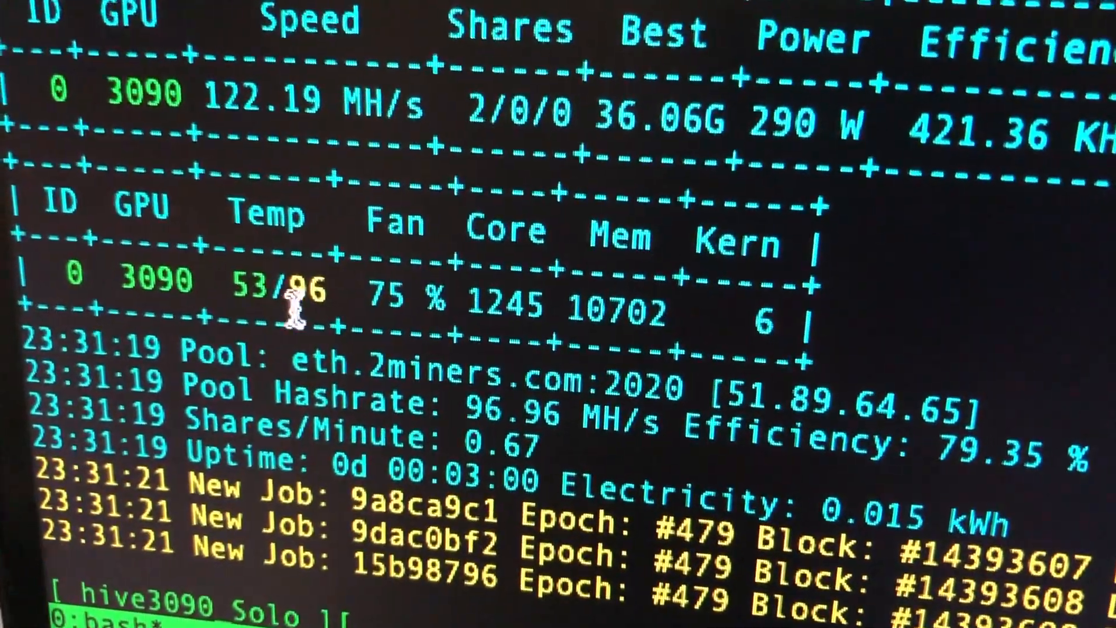
pyautogui.doubleClick(313, 292)
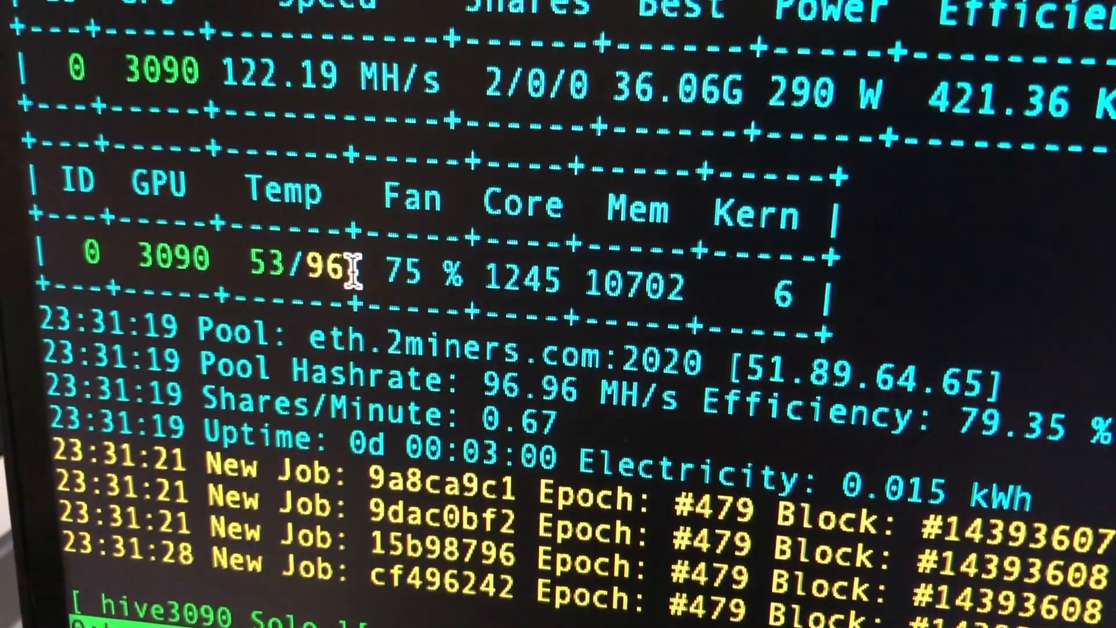
pyautogui.doubleClick(327, 273)
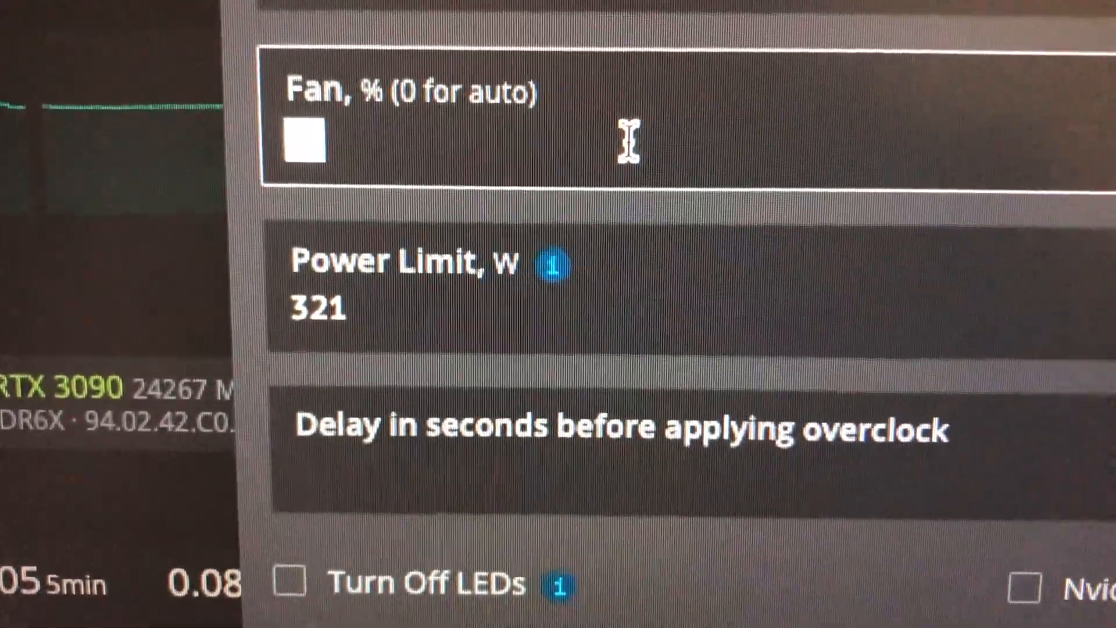
# - Set the 3090's fan to 100% and apply the overclock settings
pyautogui.write('100')
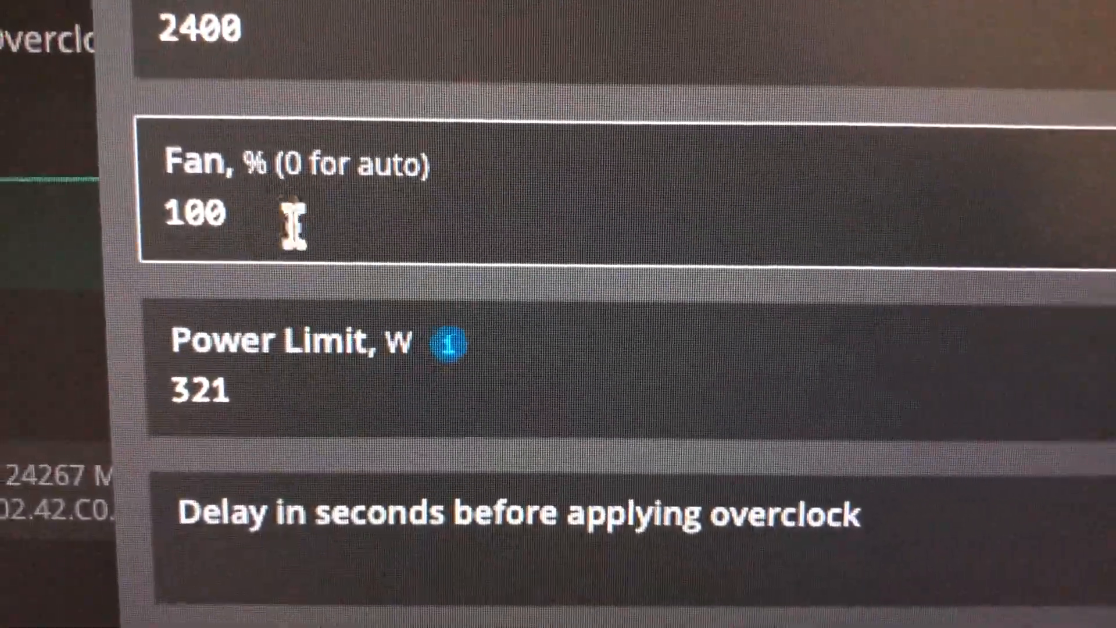
pyautogui.scroll(-3)
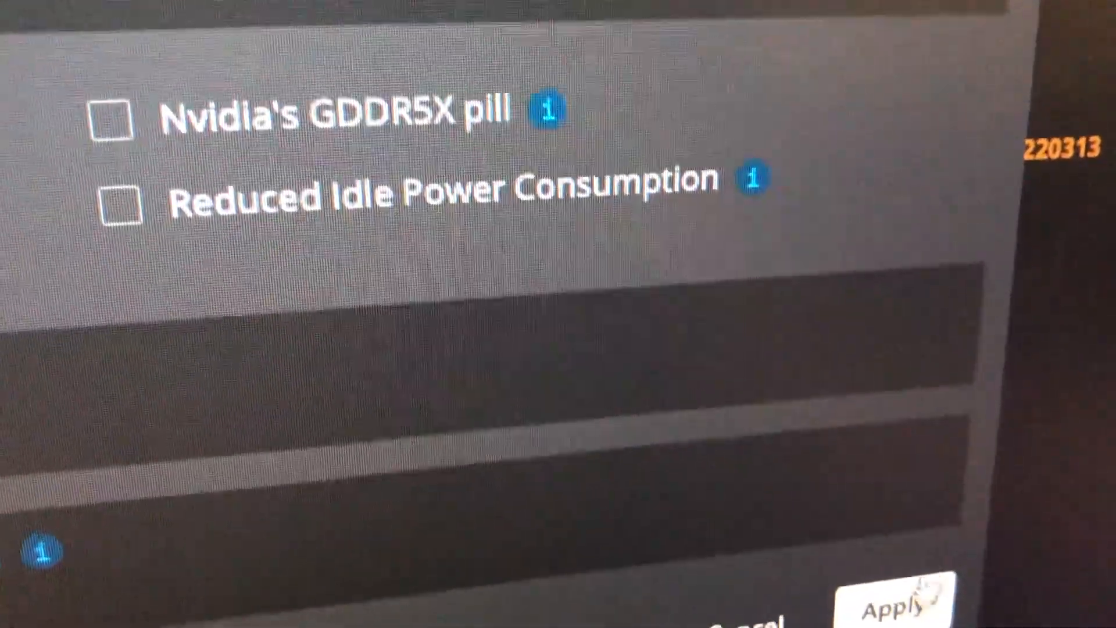
pyautogui.click(893, 609)
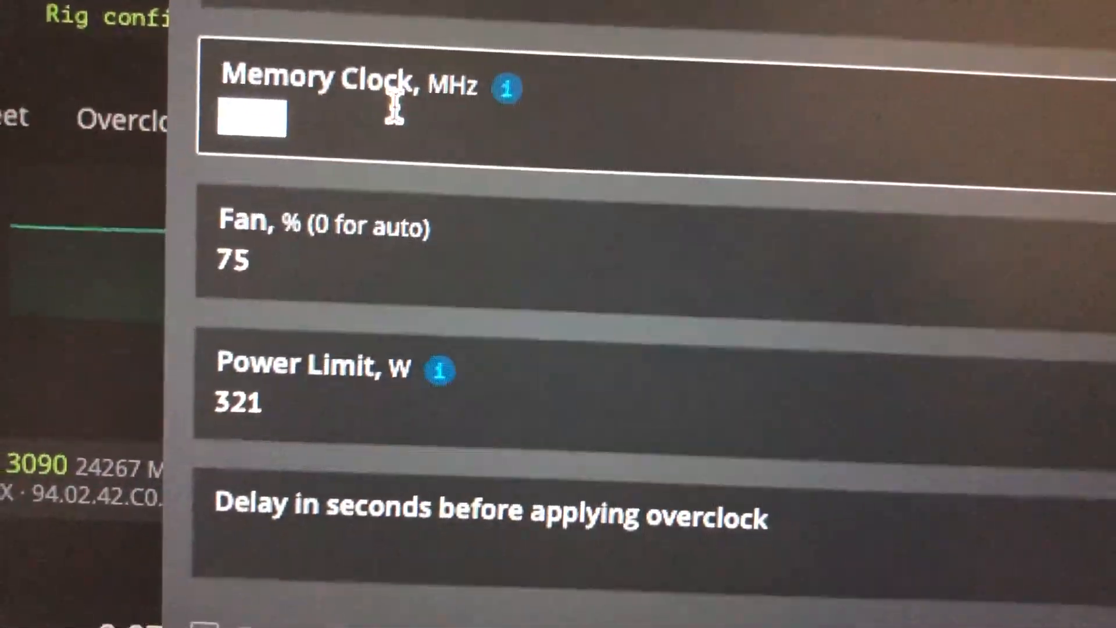
# - Type a lower value ('22', '300') into the 3090's Memory Clock field
pyautogui.write('22')
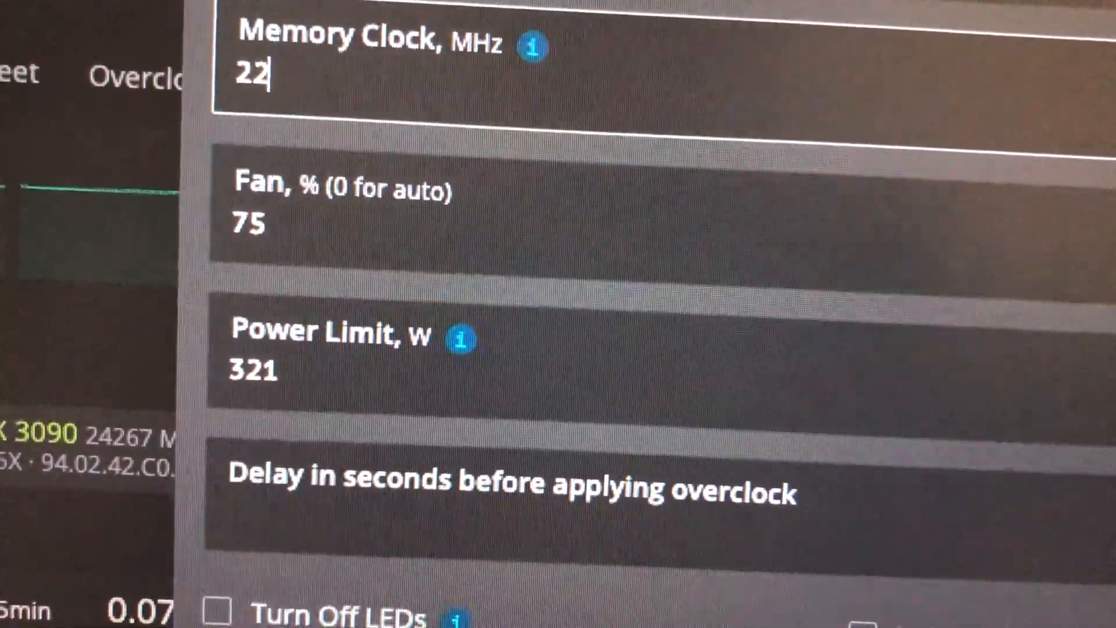
pyautogui.write('300')
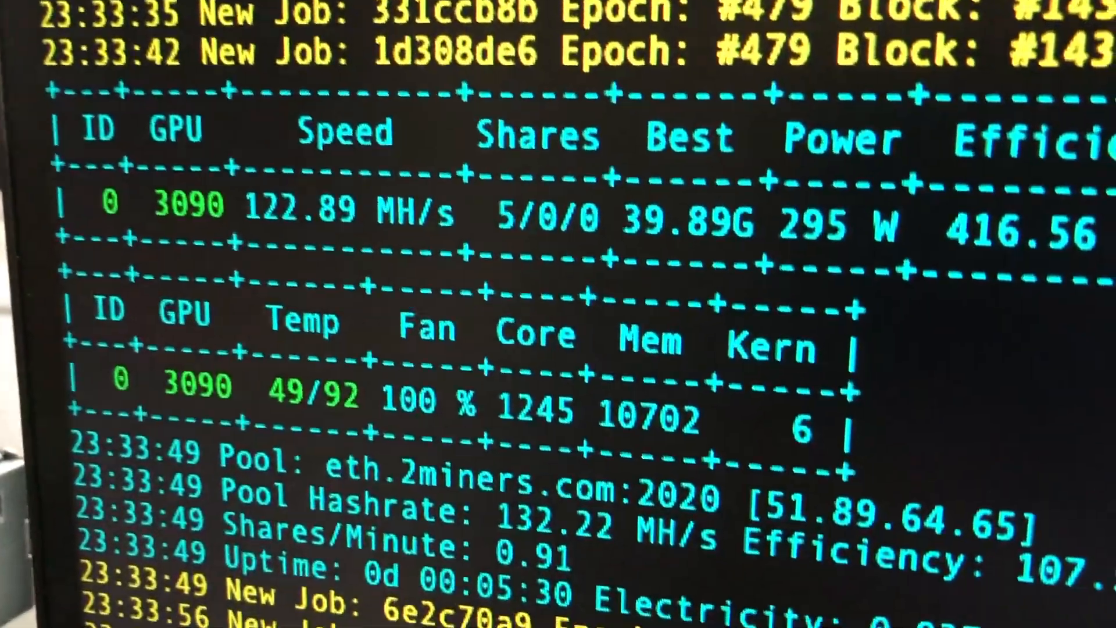
# - Scroll the 3090's GMiner output to check 100% fan and 49/92 temperatures
pyautogui.scroll(-3)
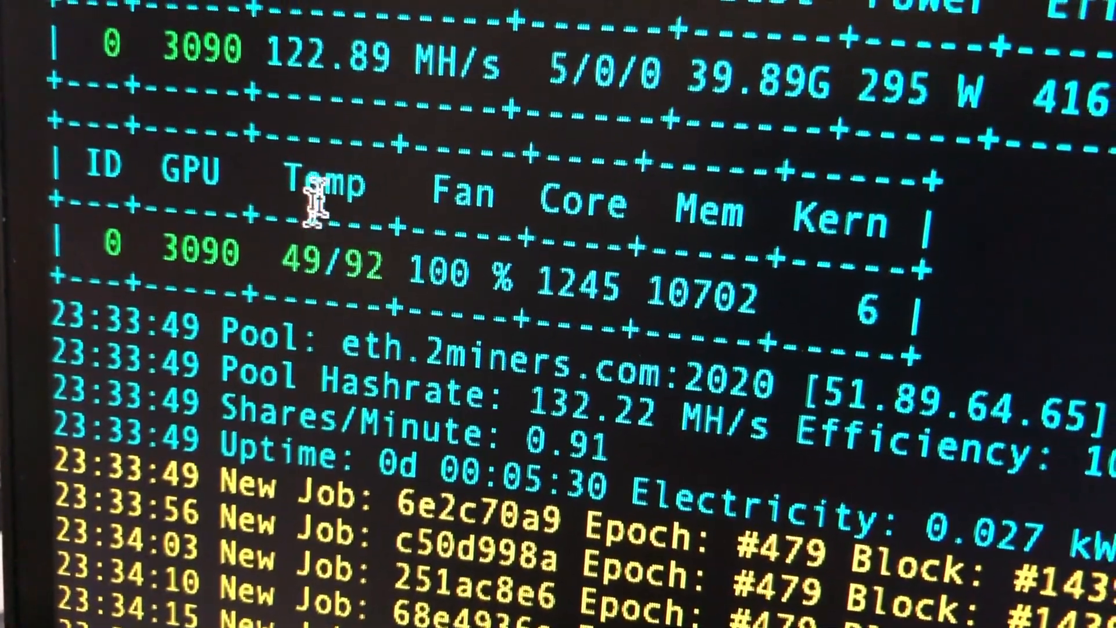
pyautogui.scroll(-3)
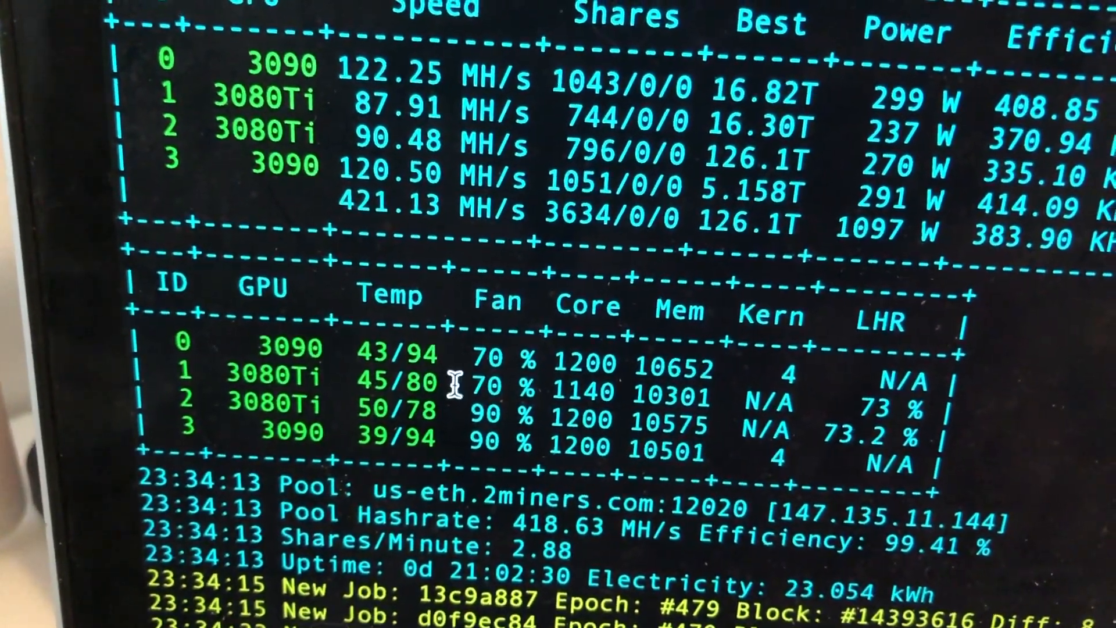
# - Open the 4-GPU rig's shell and scroll its GMiner stats for two 3090s and two 3080 Tis
pyautogui.doubleClick(413, 349)
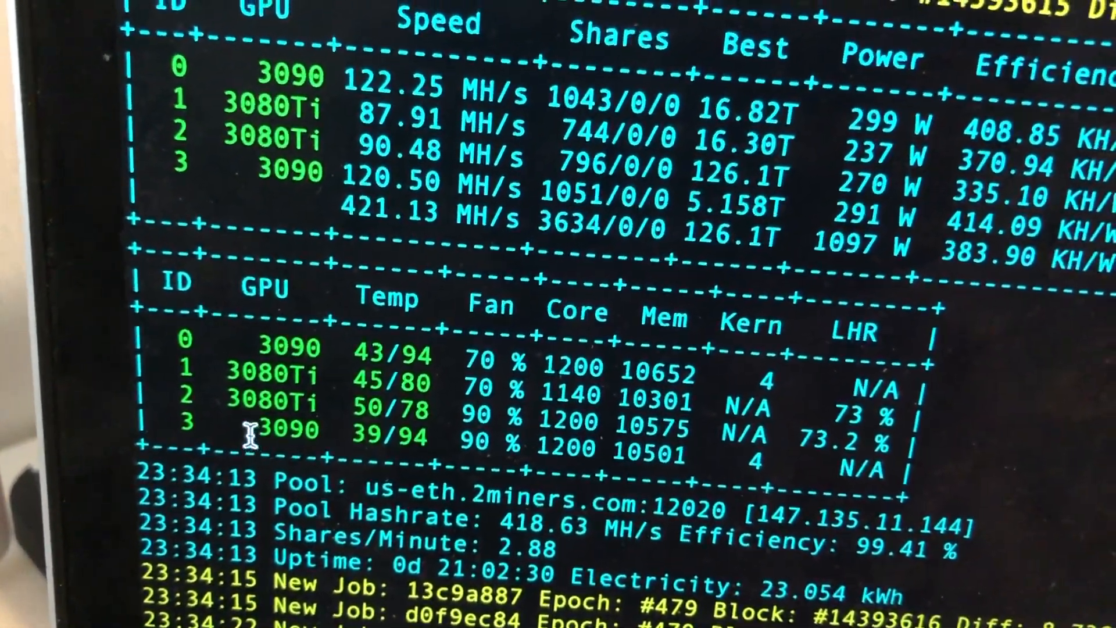
pyautogui.scroll(-3)
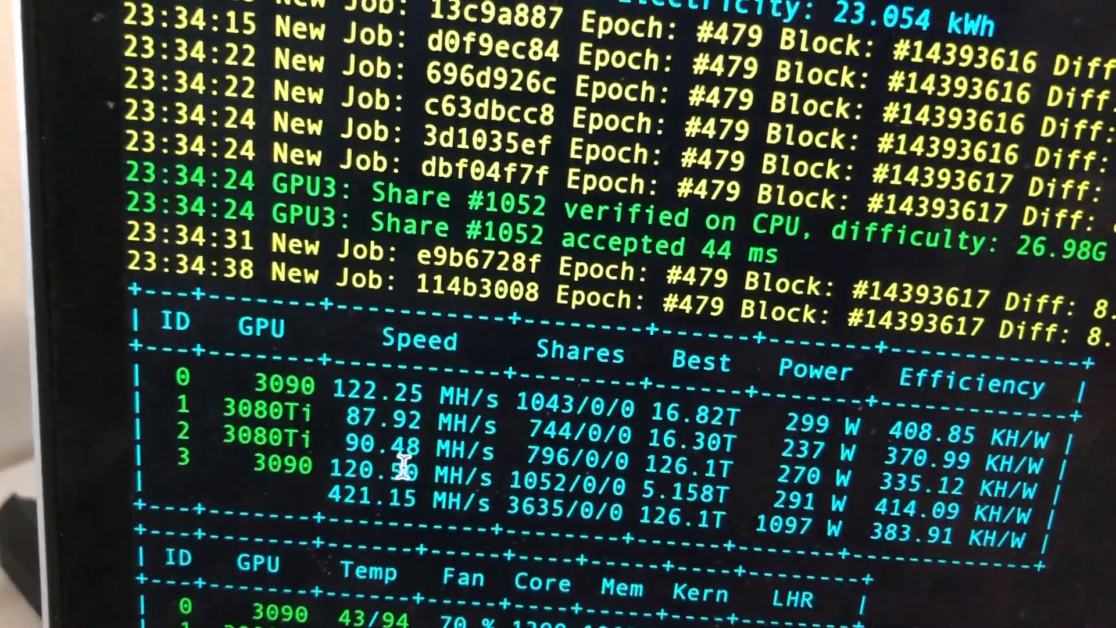
pyautogui.scroll(-3)
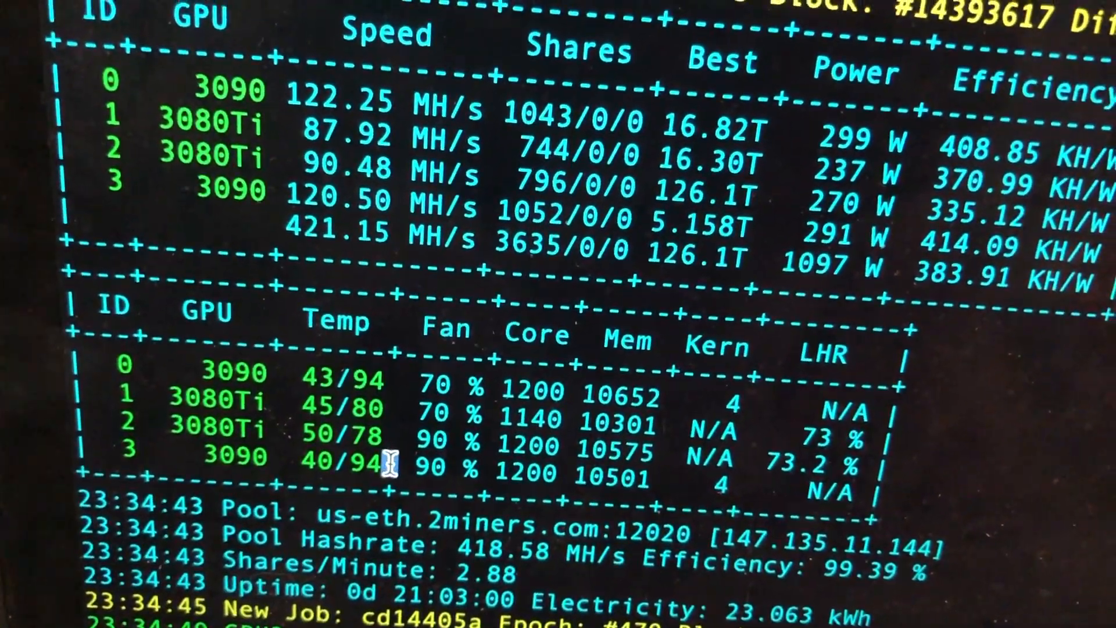
pyautogui.scroll(-3)
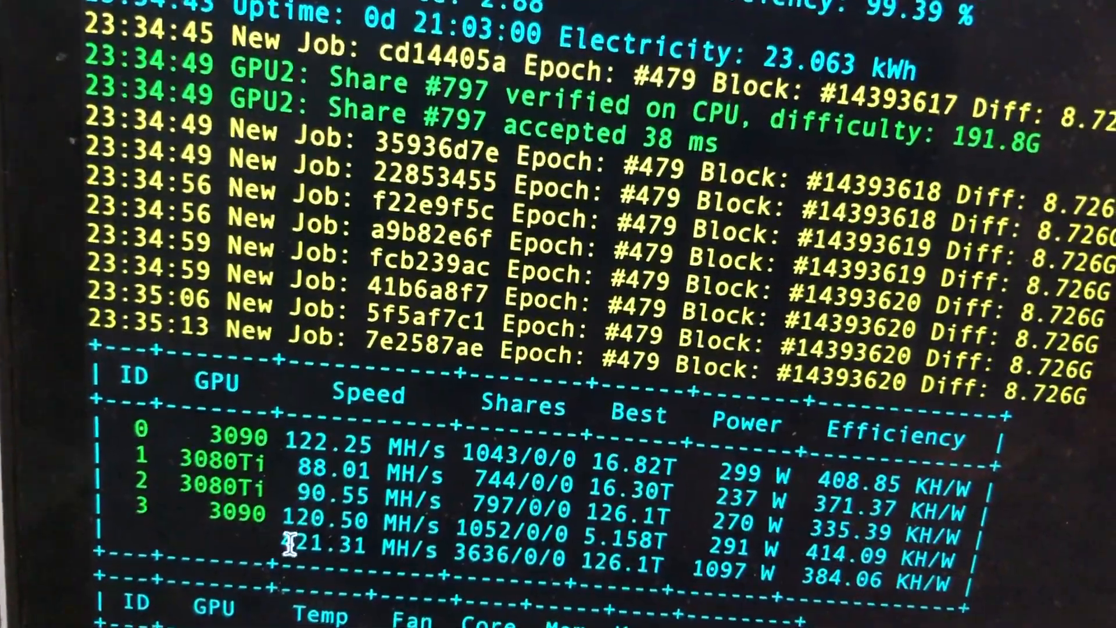
pyautogui.scroll(-3)
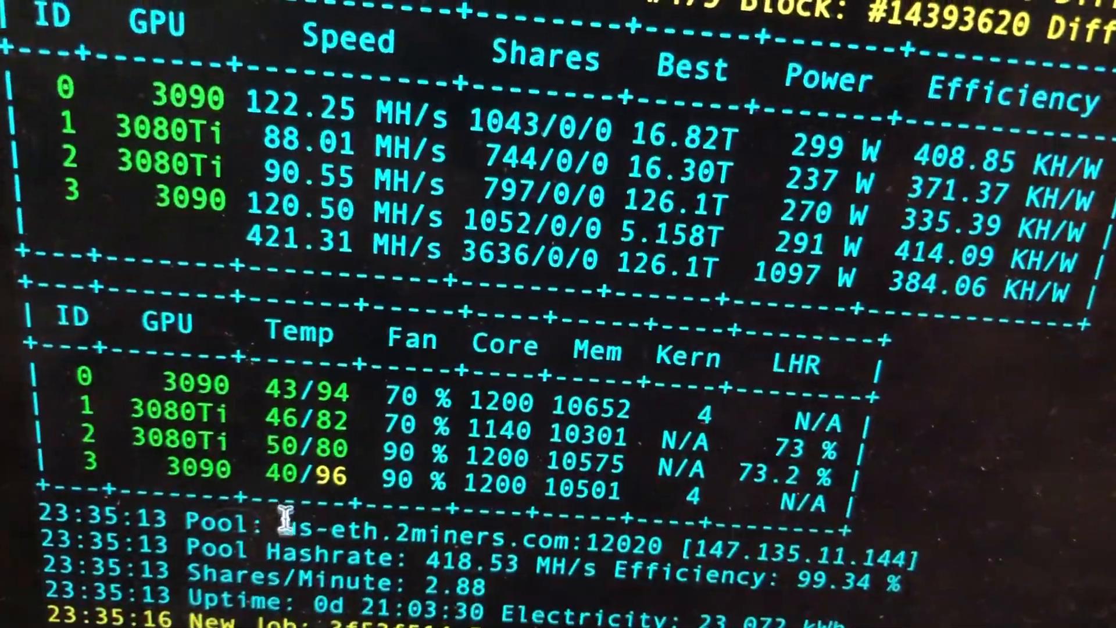